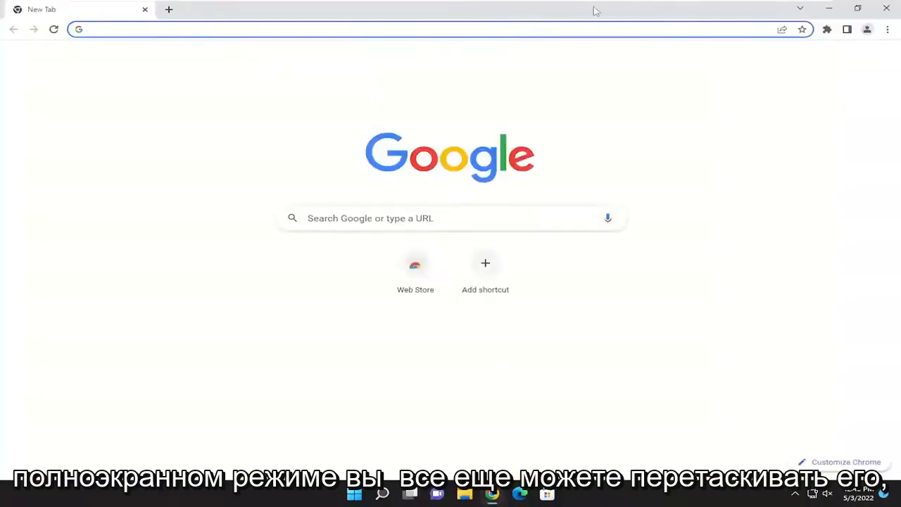
# Step: Restore Chrome from maximized to a smaller window and move it across the desktop
pyautogui.click(858, 8)
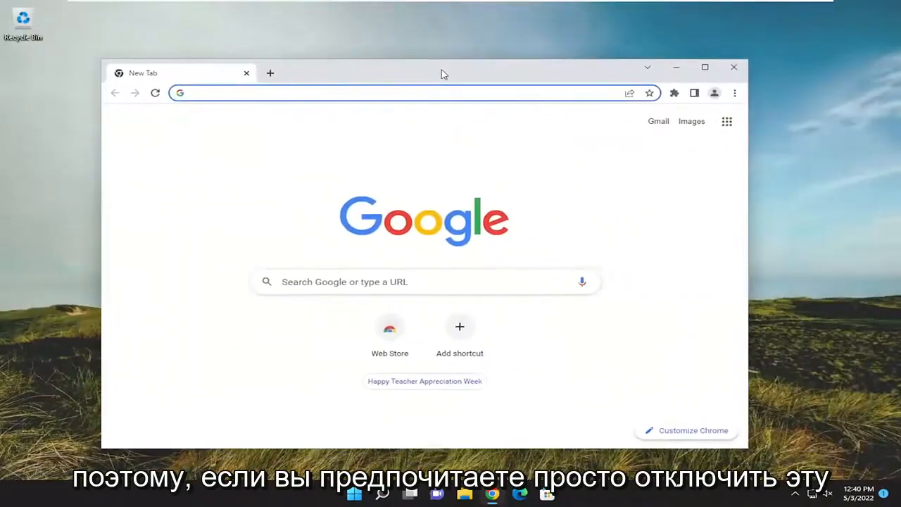
pyautogui.moveTo(444, 74); pyautogui.dragTo(489, 70)
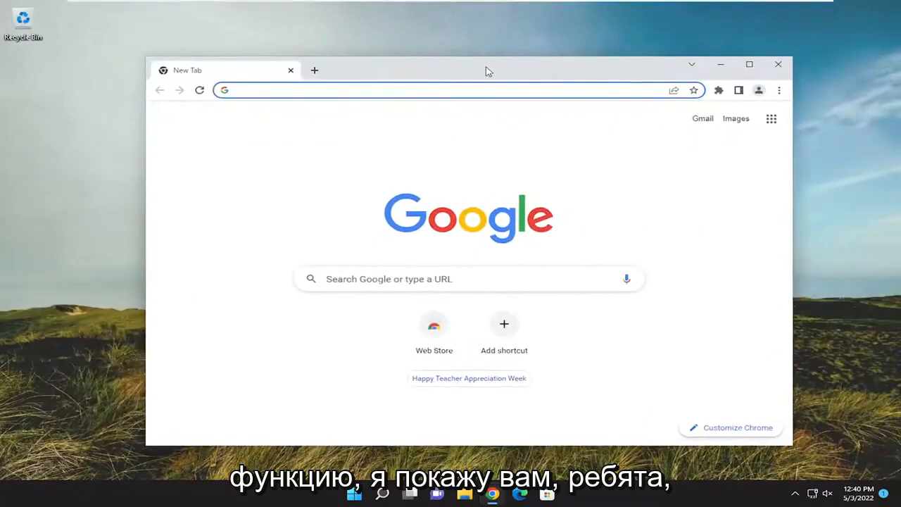
pyautogui.click(749, 65)
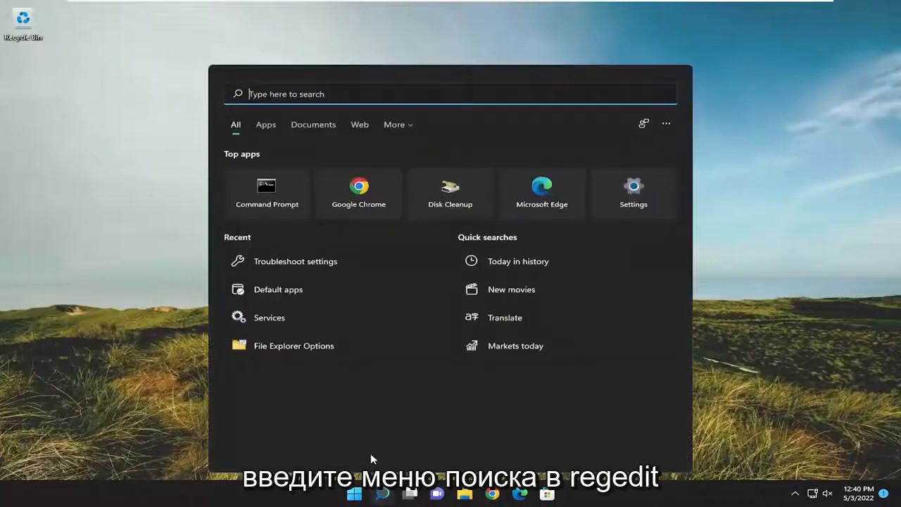
# Step: Launch Registry Editor as administrator from Start search for regedit, accepting the UAC prompt
pyautogui.write('regedit')
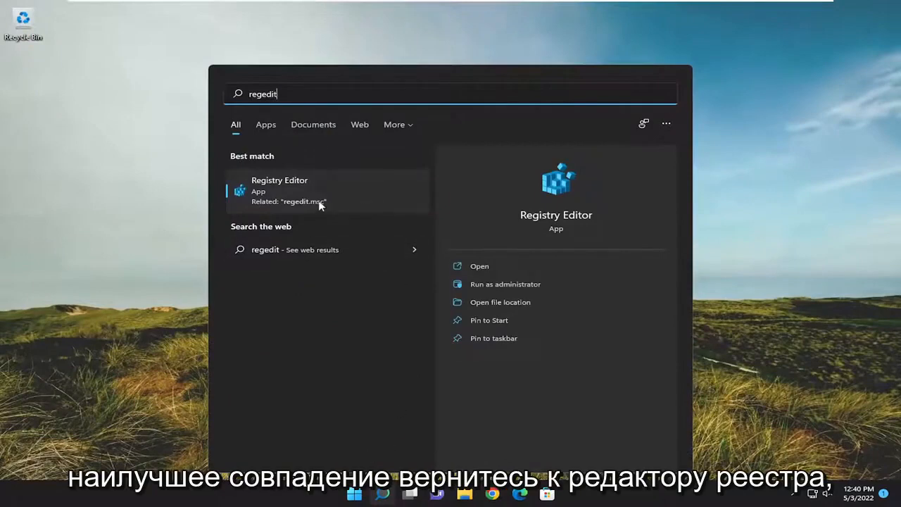
pyautogui.moveTo(289, 196)
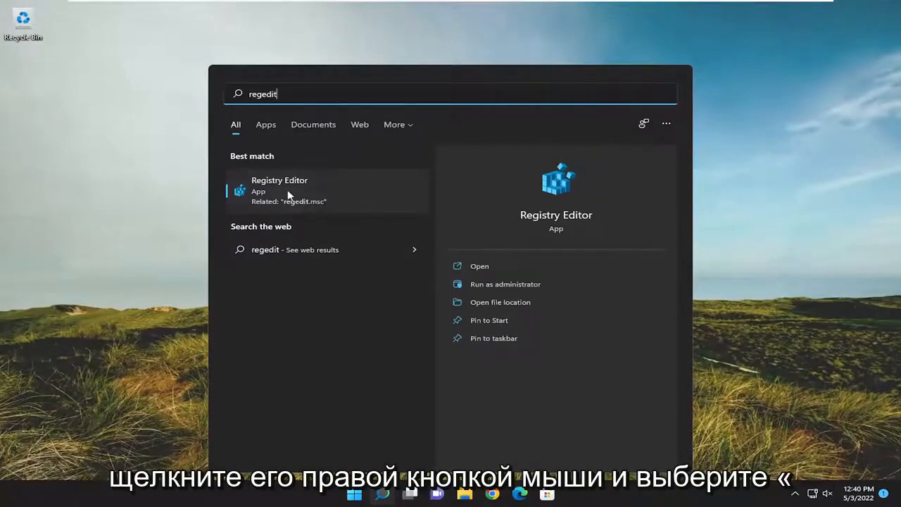
pyautogui.rightClick(279, 190)
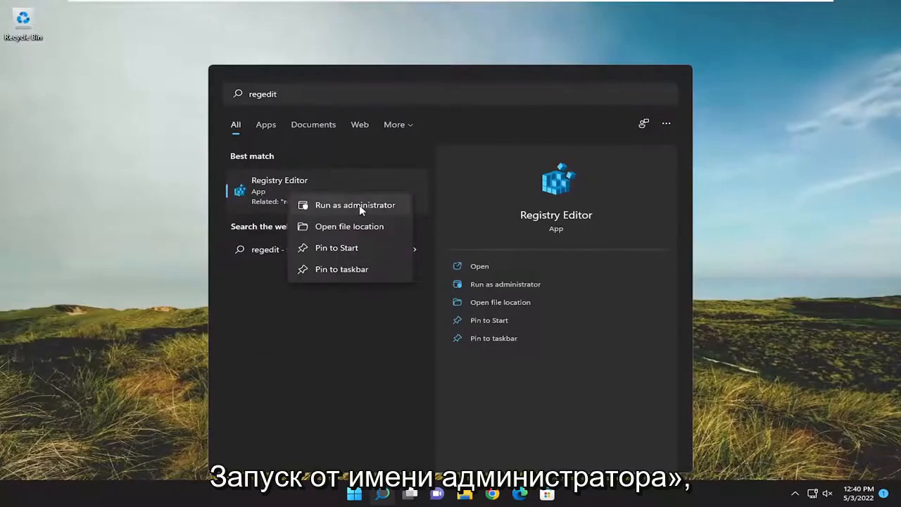
pyautogui.click(354, 205)
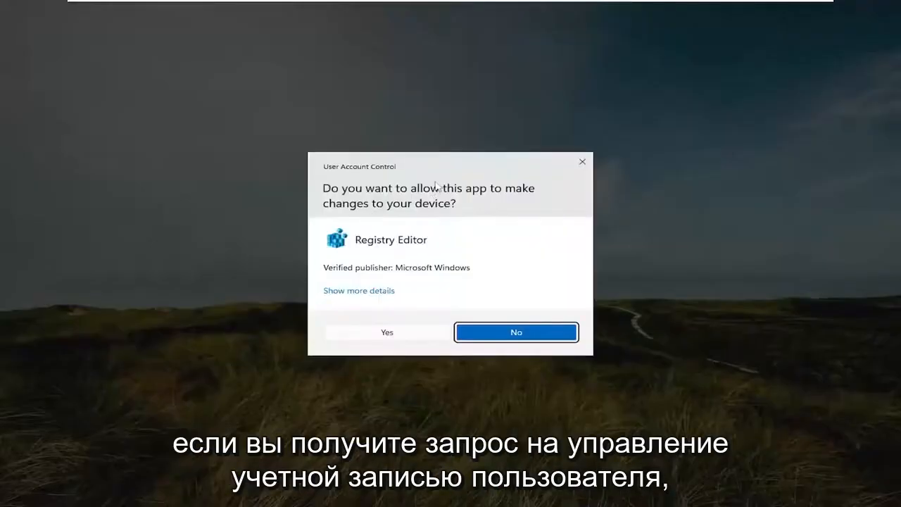
pyautogui.click(386, 332)
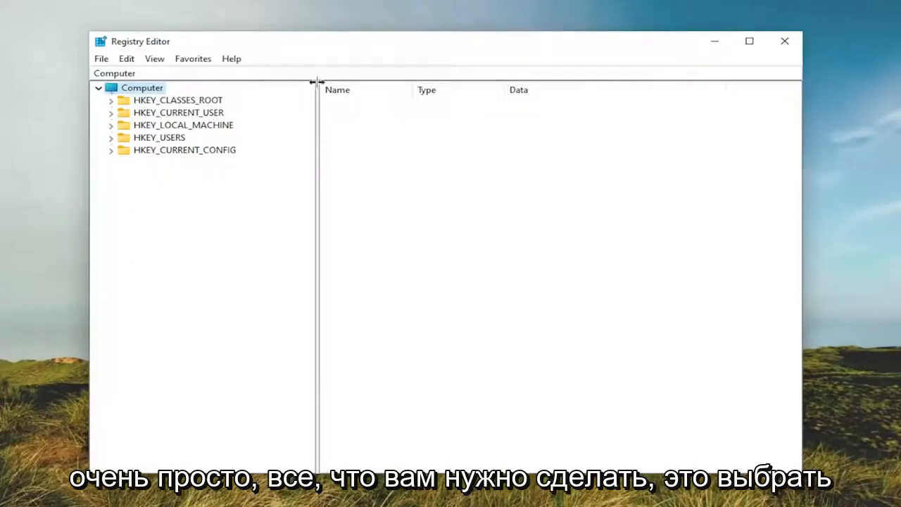
pyautogui.click(141, 87)
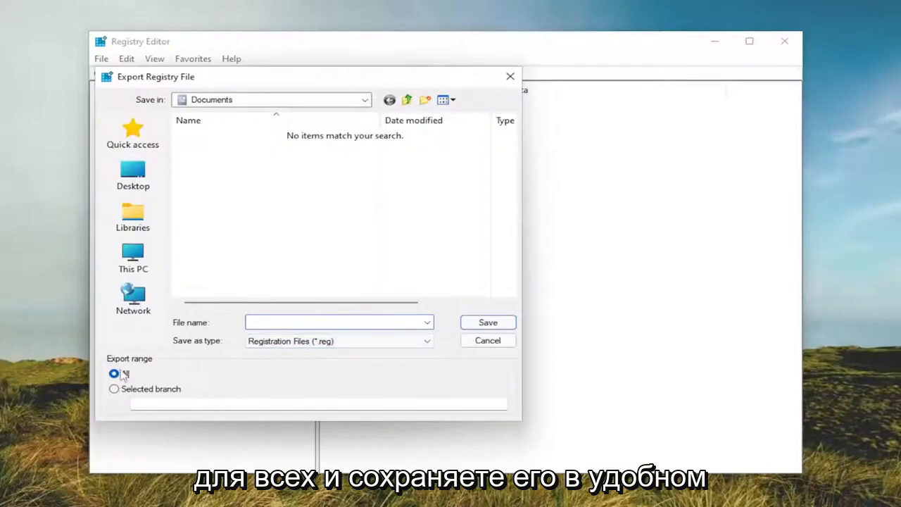
pyautogui.moveTo(186, 266)
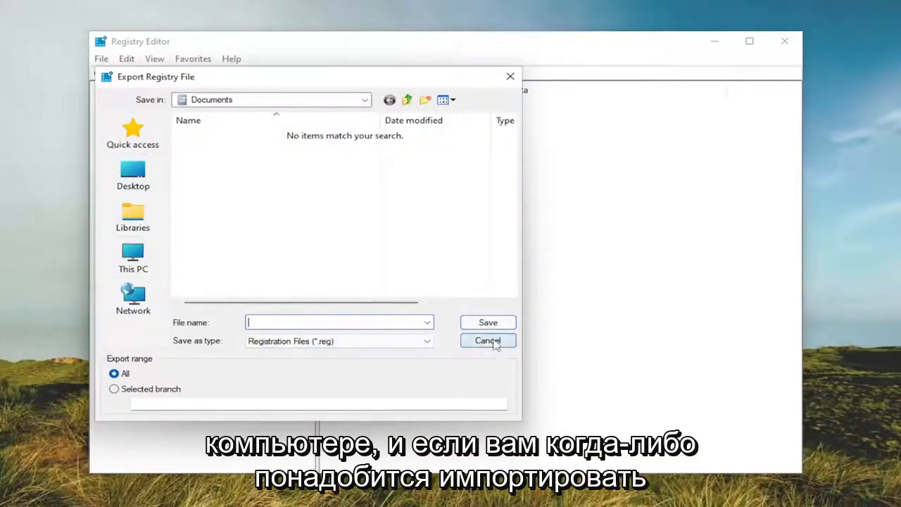
pyautogui.click(487, 339)
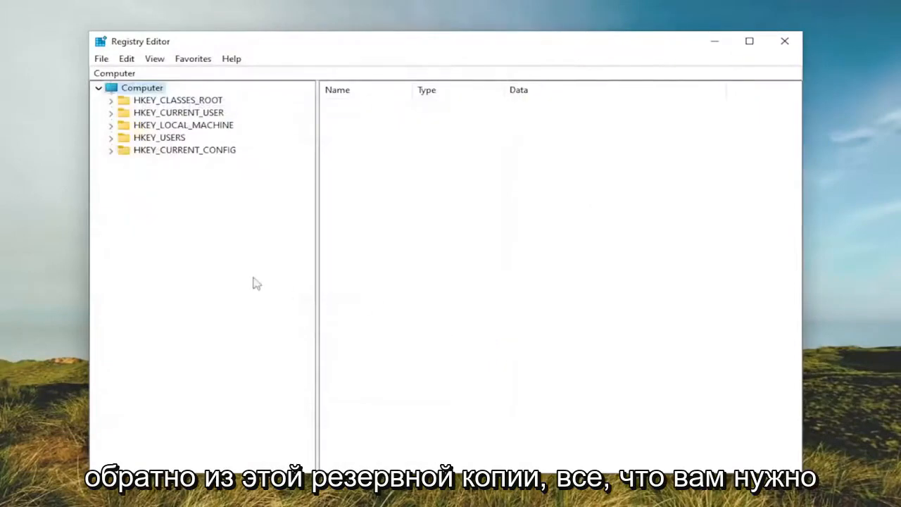
pyautogui.click(101, 59)
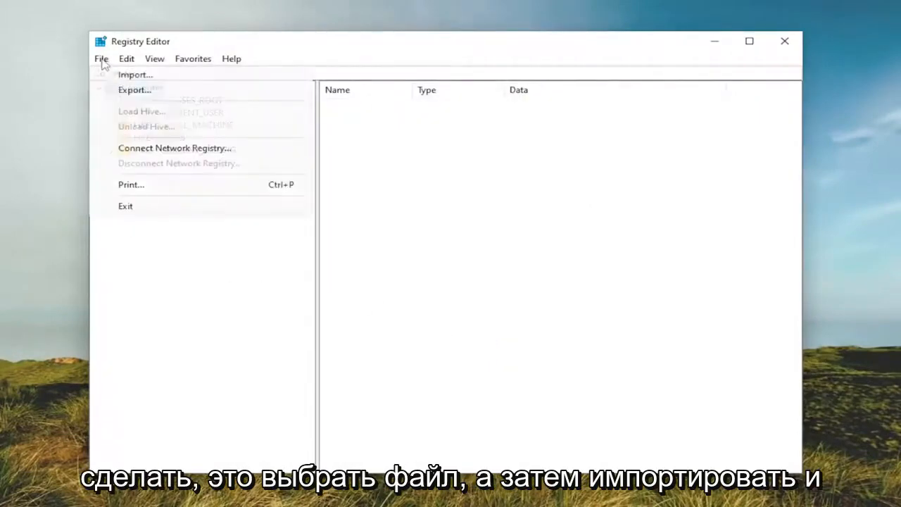
pyautogui.click(135, 73)
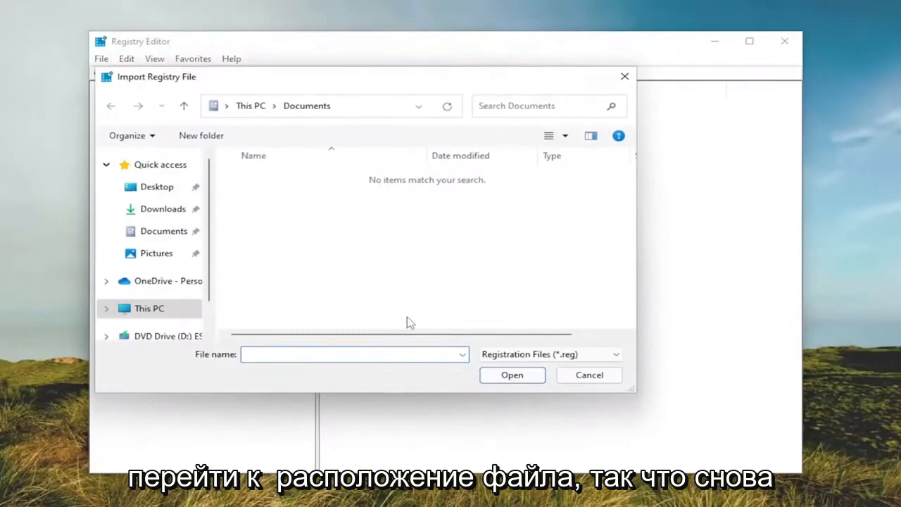
pyautogui.click(588, 375)
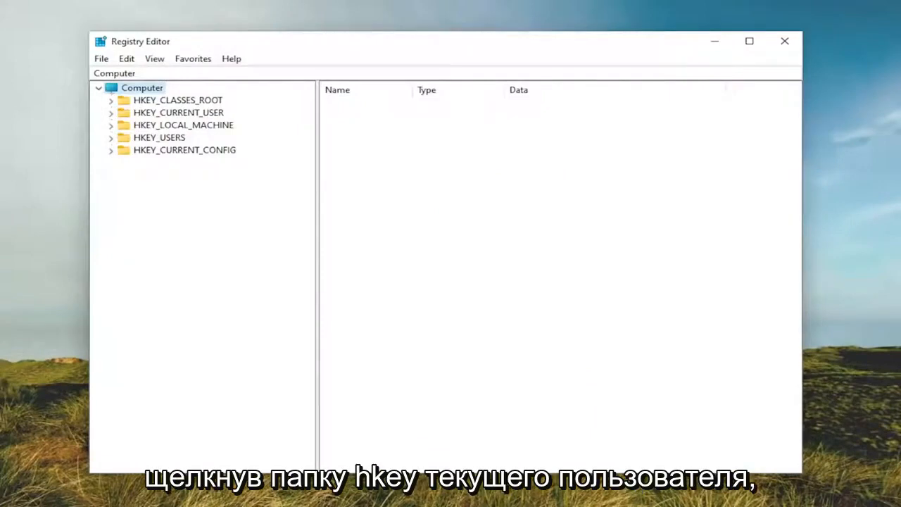
pyautogui.moveTo(200, 126)
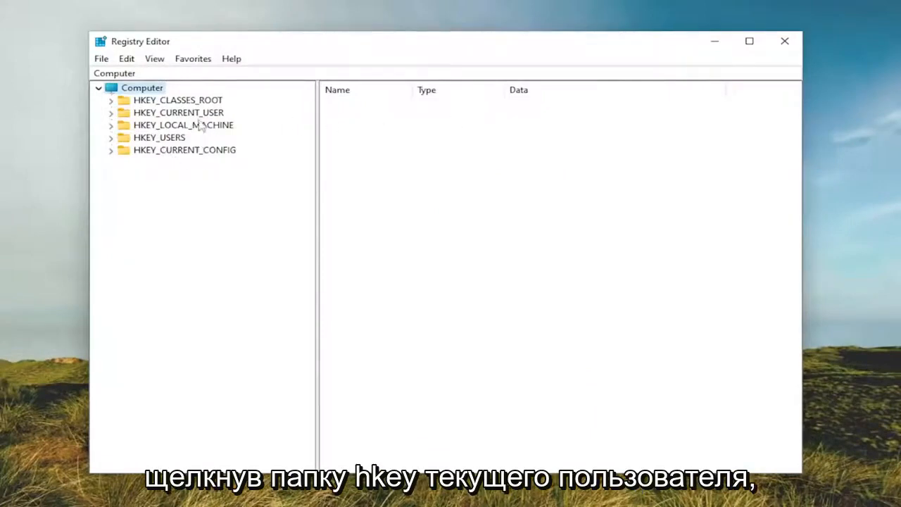
# Step: Expand HKEY_CURRENT_USER to reach the Control Panel\Desktop key
pyautogui.click(178, 112)
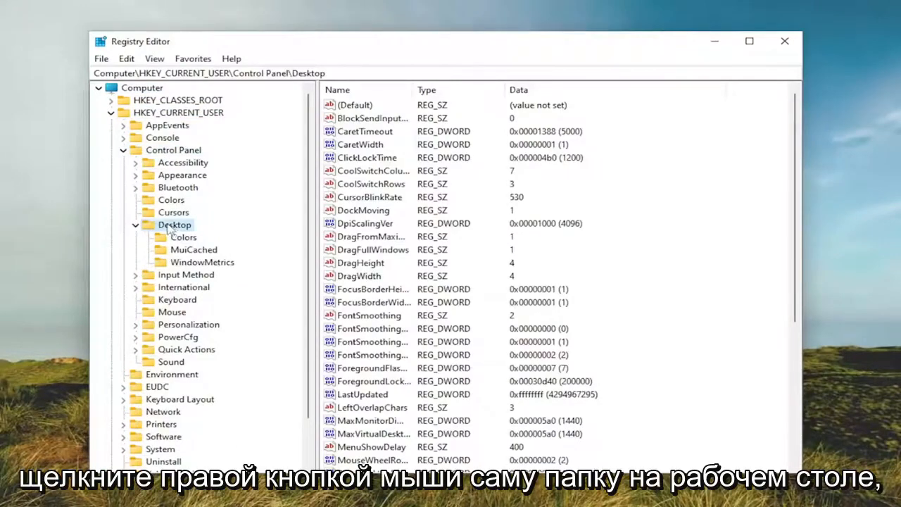
# Step: Add a new string value named DragFromMaximize under the Desktop key
pyautogui.rightClick(175, 224)
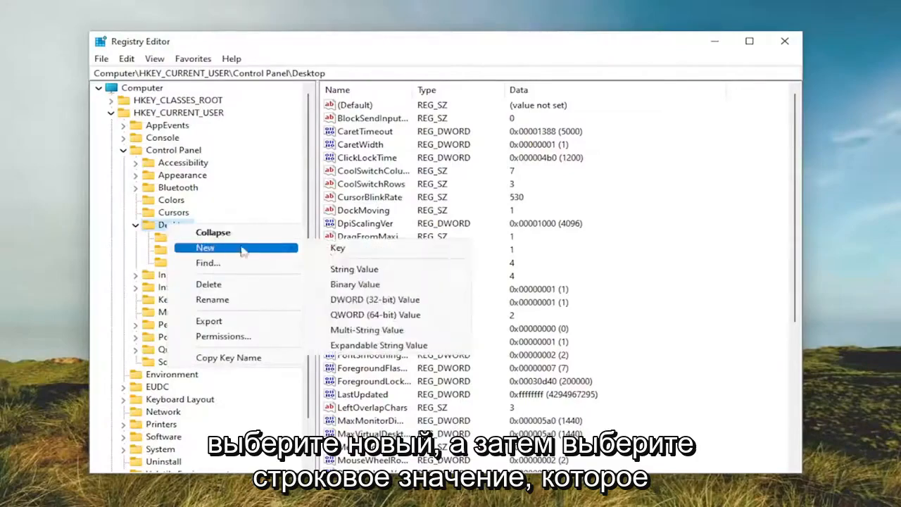
pyautogui.click(354, 267)
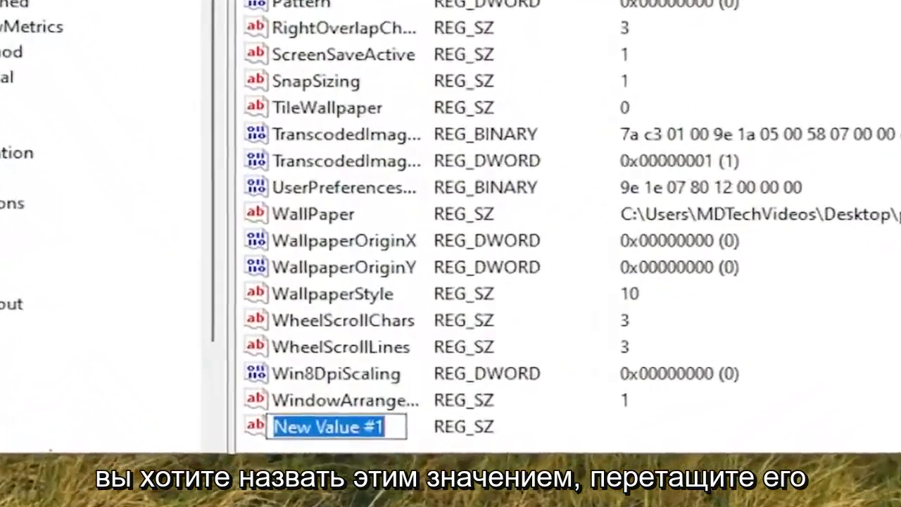
pyautogui.write('Dra')
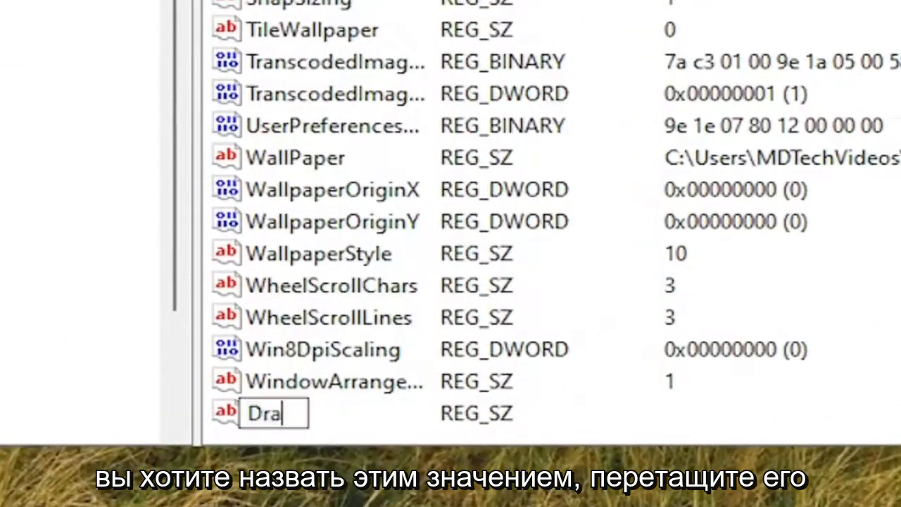
pyautogui.write('gFromMaximize')
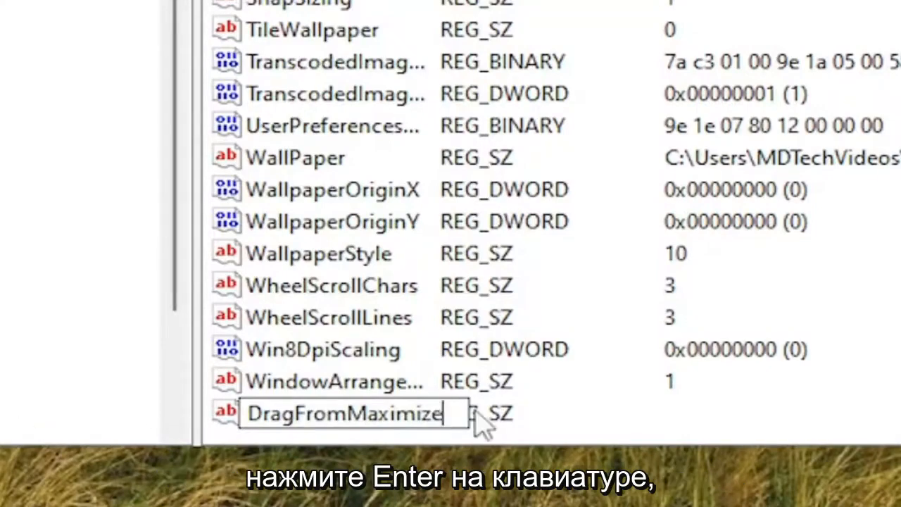
pyautogui.press('Enter')
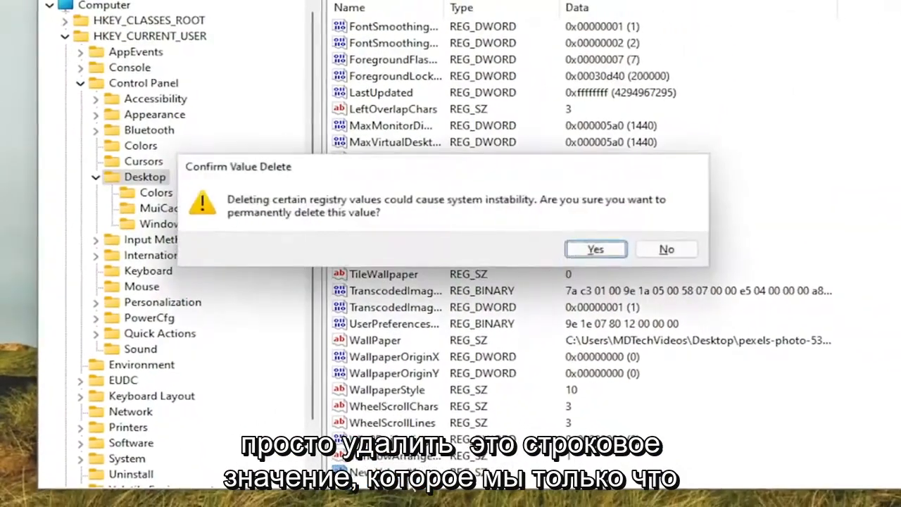
# Step: Confirm deleting the duplicate value and widen the Name column to show full value names
pyautogui.click(594, 248)
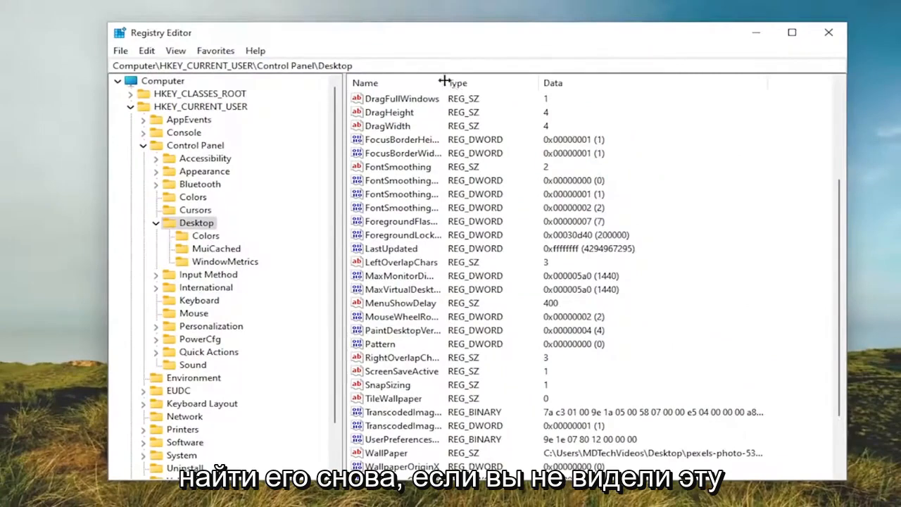
pyautogui.moveTo(444, 82); pyautogui.dragTo(500, 82)
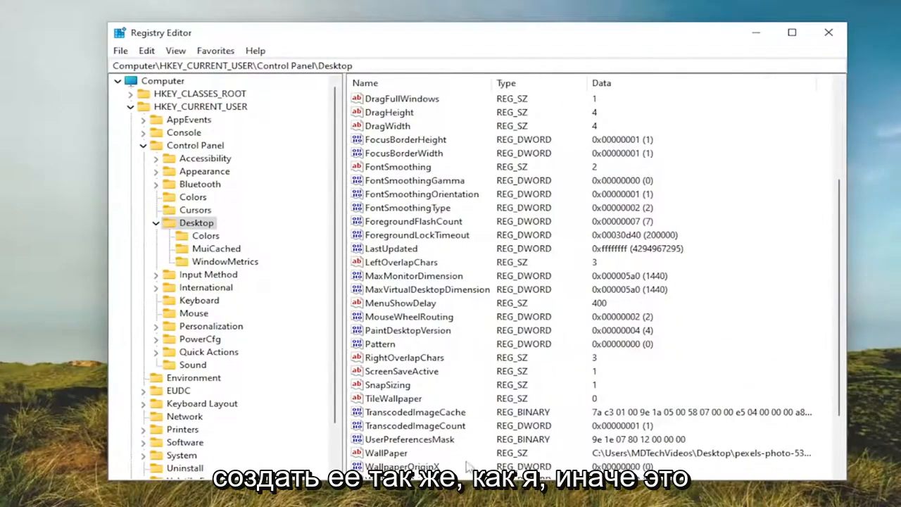
pyautogui.scroll(-3)
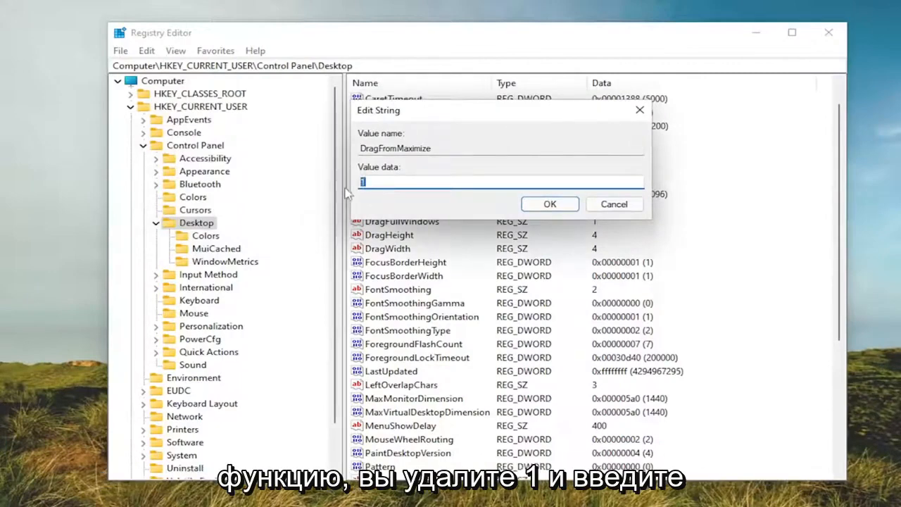
# Step: Set DragFromMaximize value data to 1 and confirm, then expand the Console key
pyautogui.write('0')
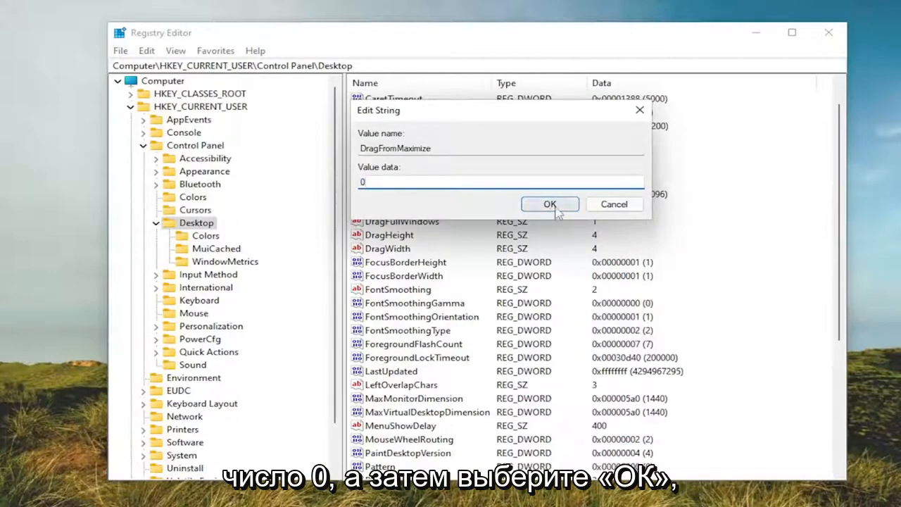
pyautogui.write('1')
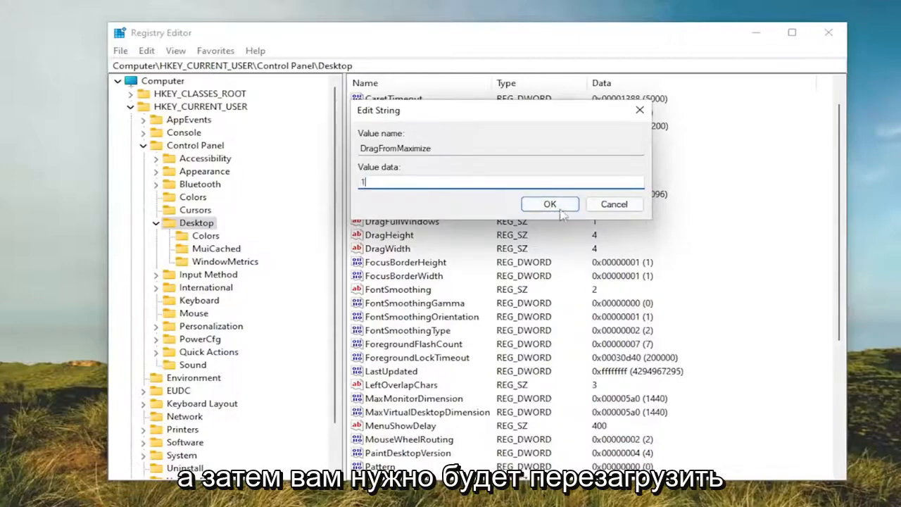
pyautogui.click(549, 202)
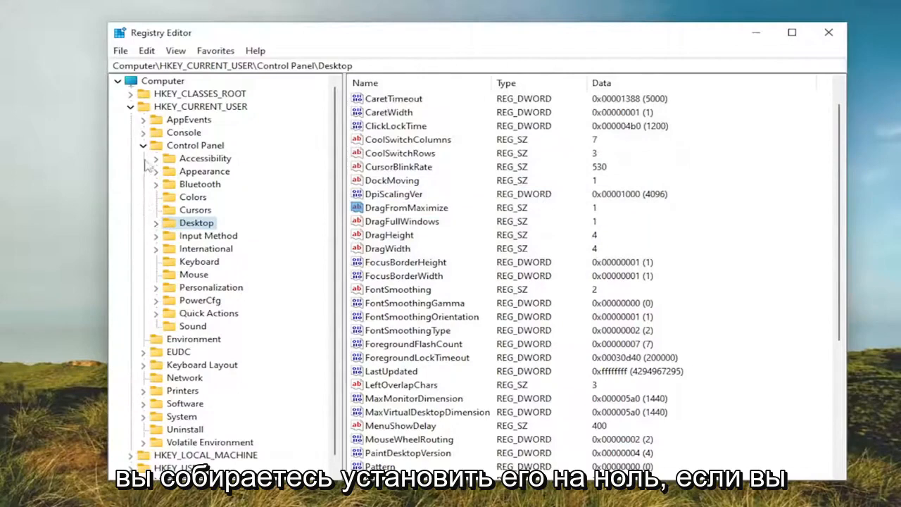
pyautogui.click(144, 132)
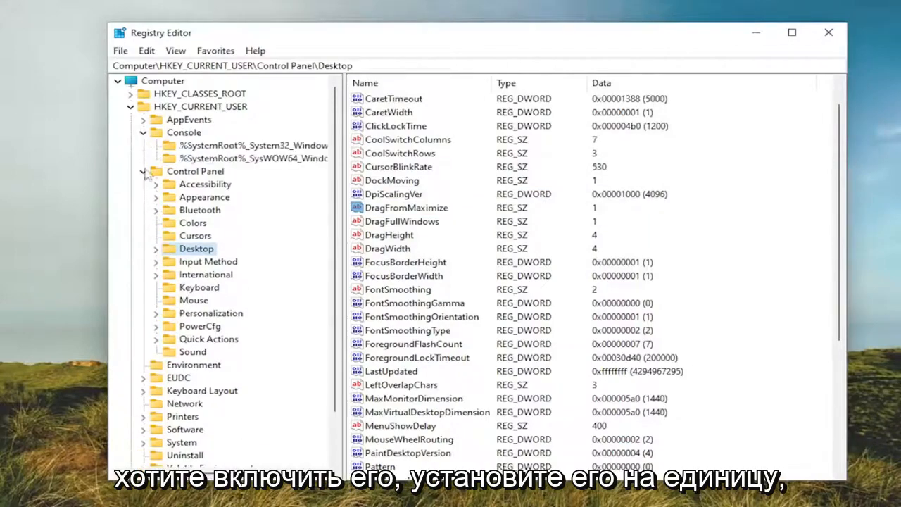